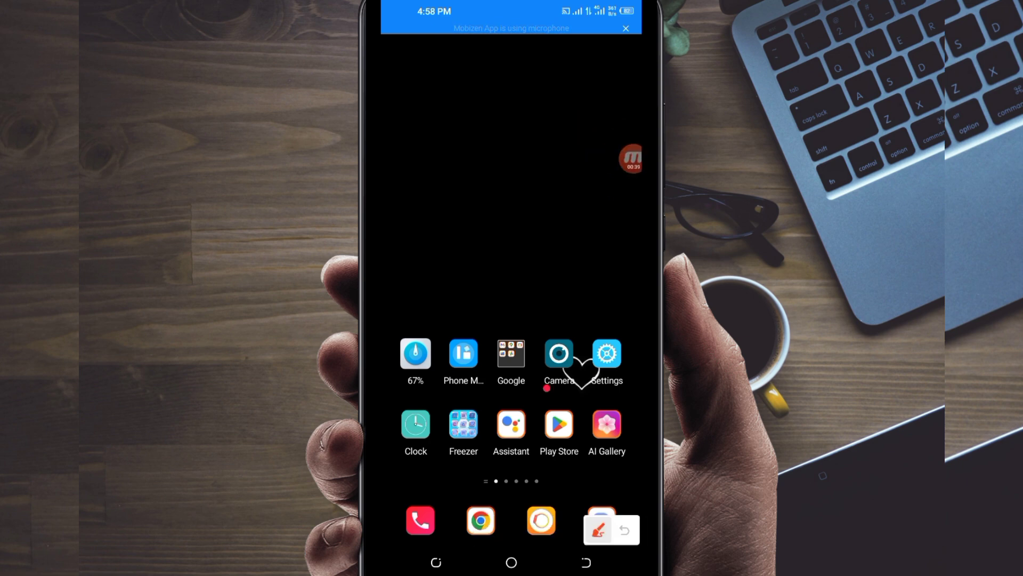
# Launch the Google Play Store from the Android home screen.
pyautogui.click(598, 530)
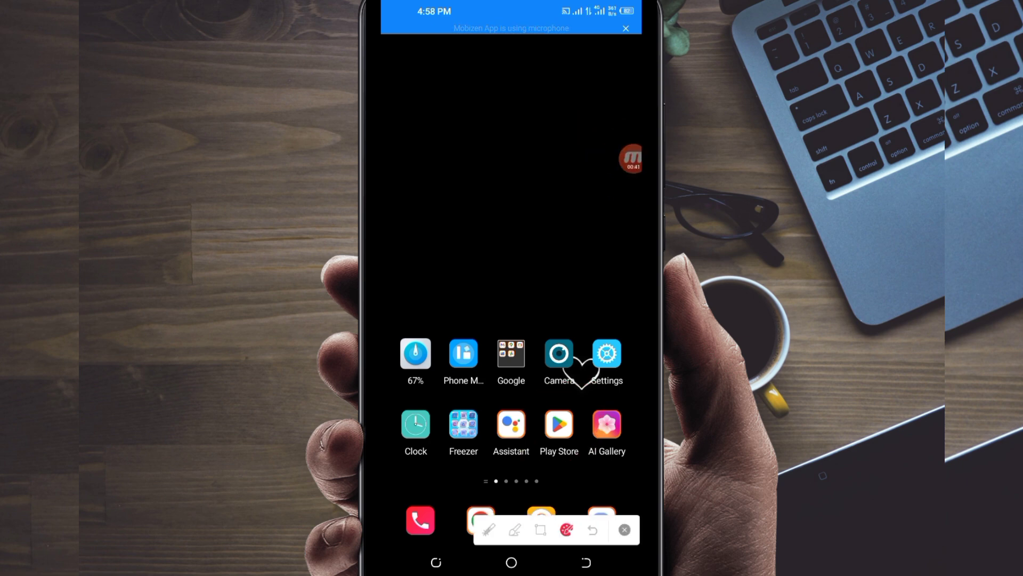
pyautogui.click(558, 426)
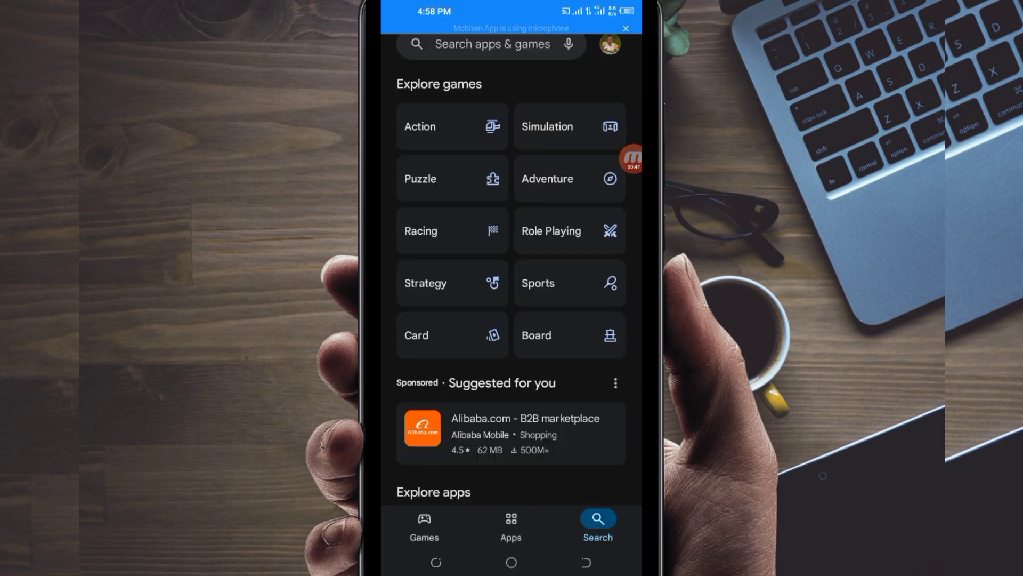
# Search the Play Store for 'Tx Tunnel VPN' and scroll to the TX Tunnel result.
pyautogui.click(489, 44)
pyautogui.write('Tx Tunnel VPN')
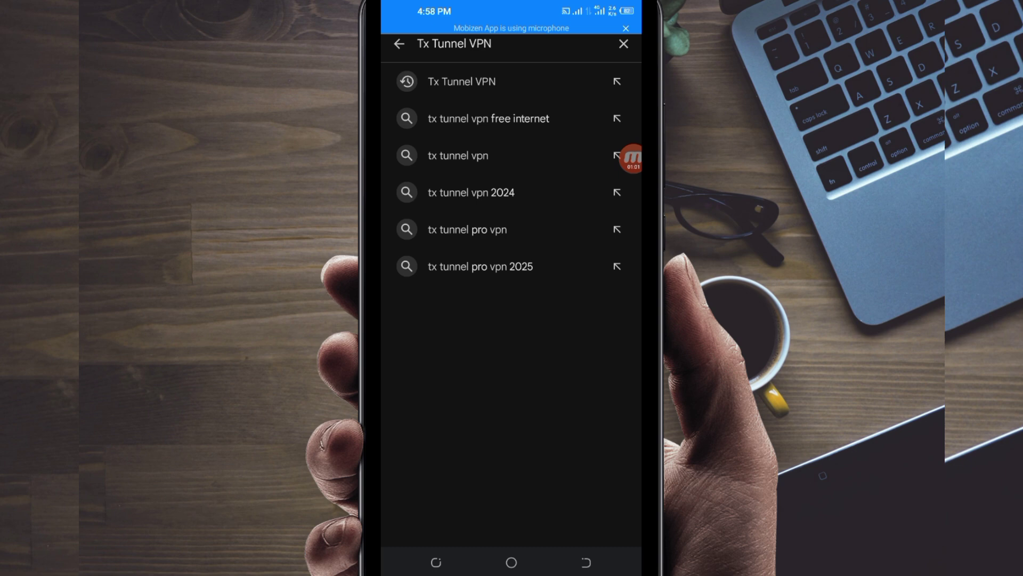
pyautogui.click(461, 81)
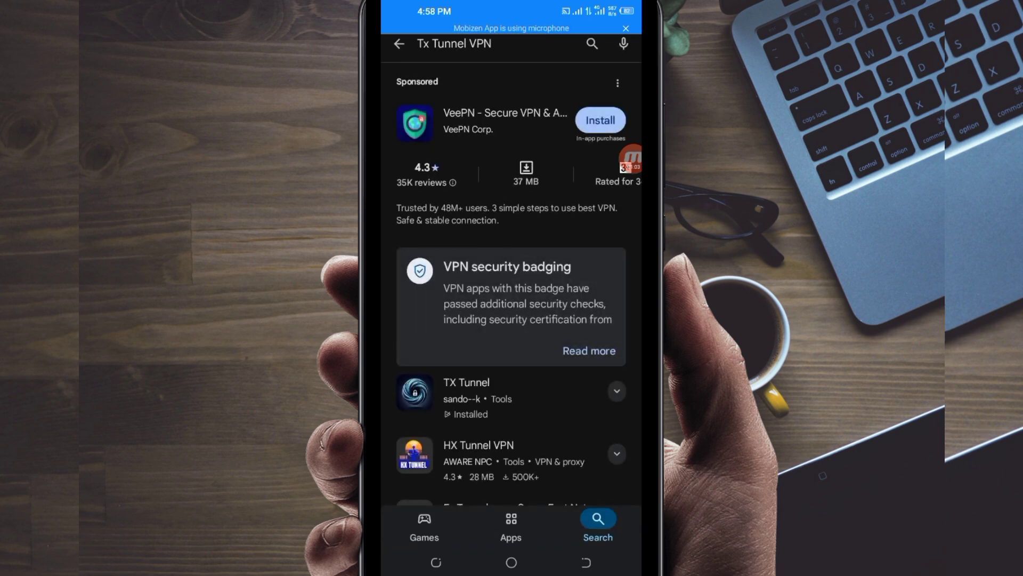
pyautogui.scroll(-3)
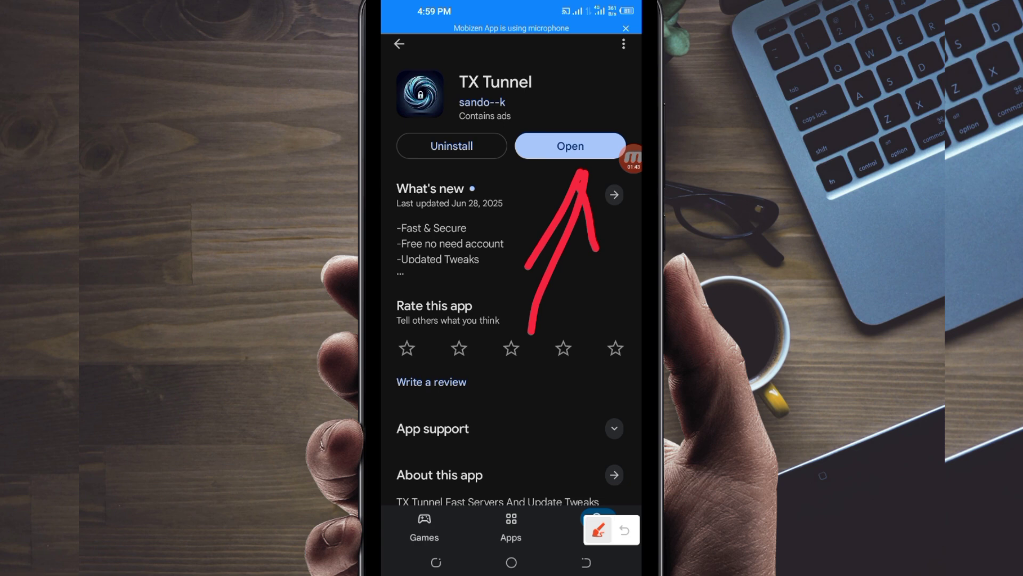
# Open the installed TX Tunnel app from its store page.
pyautogui.click(597, 529)
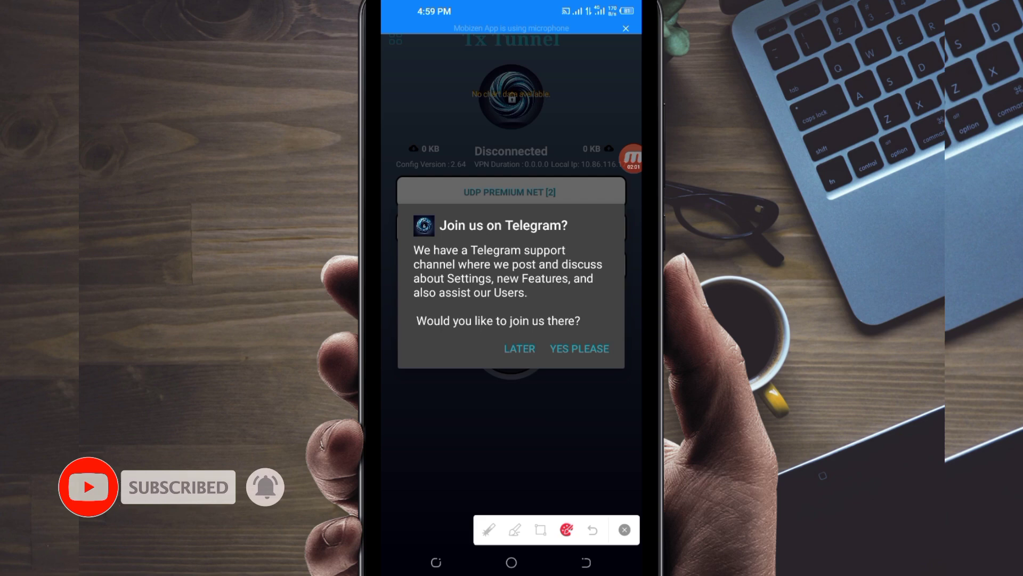
# Dismiss the Telegram invitation popup with LATER.
pyautogui.click(519, 348)
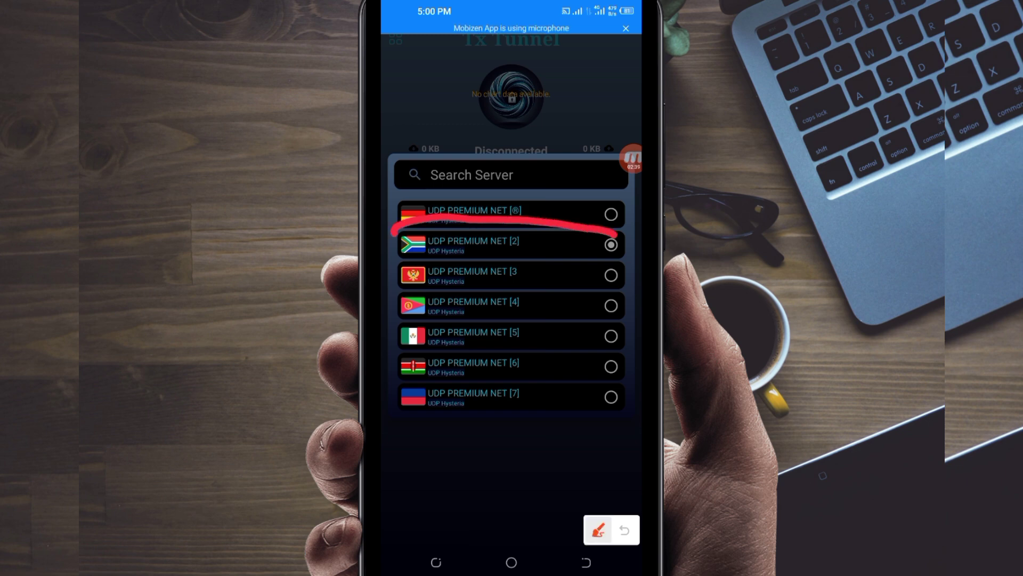
# Select UDP PREMIUM NET [2] in the server list and return to the main screen.
pyautogui.click(623, 528)
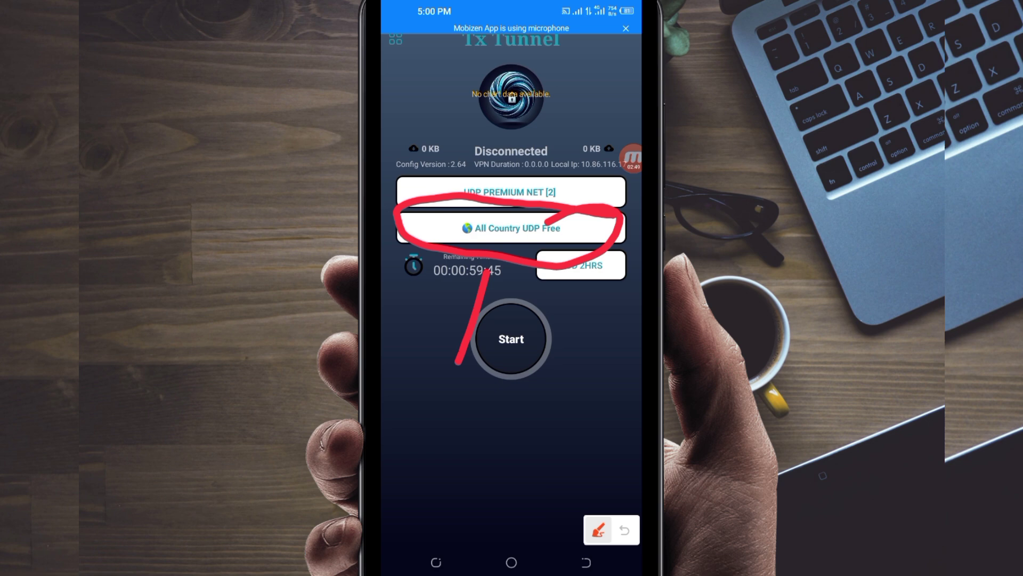
pyautogui.click(598, 529)
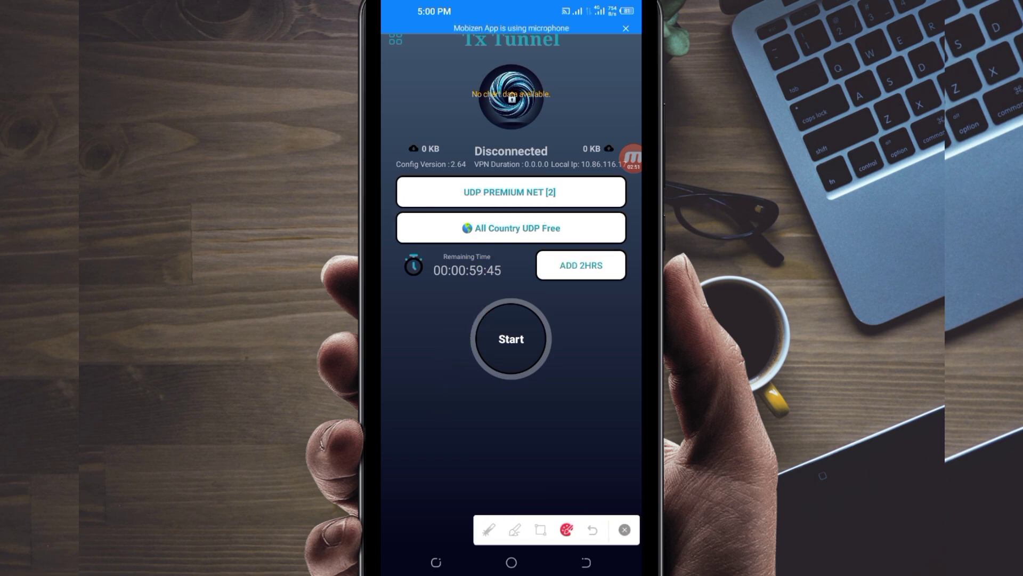
# Filter the network package list by 'udp' to find All Country UDP Free.
pyautogui.click(511, 227)
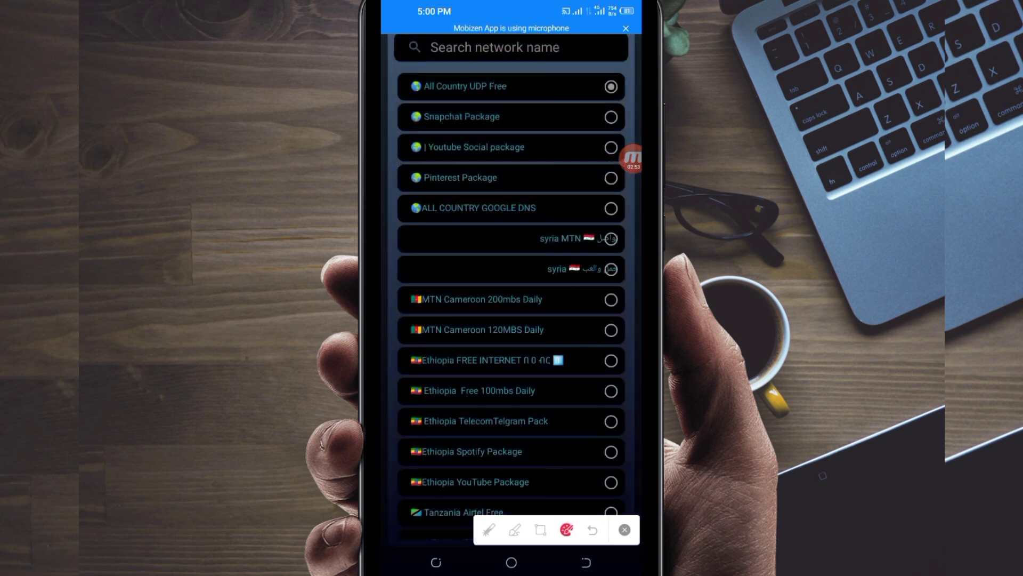
pyautogui.click(511, 47)
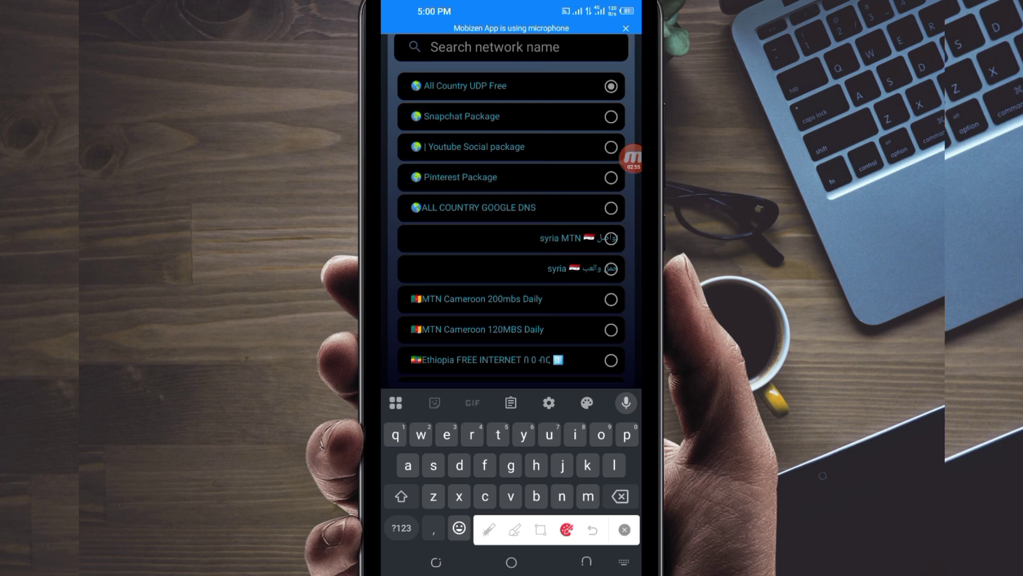
pyautogui.write('udp')
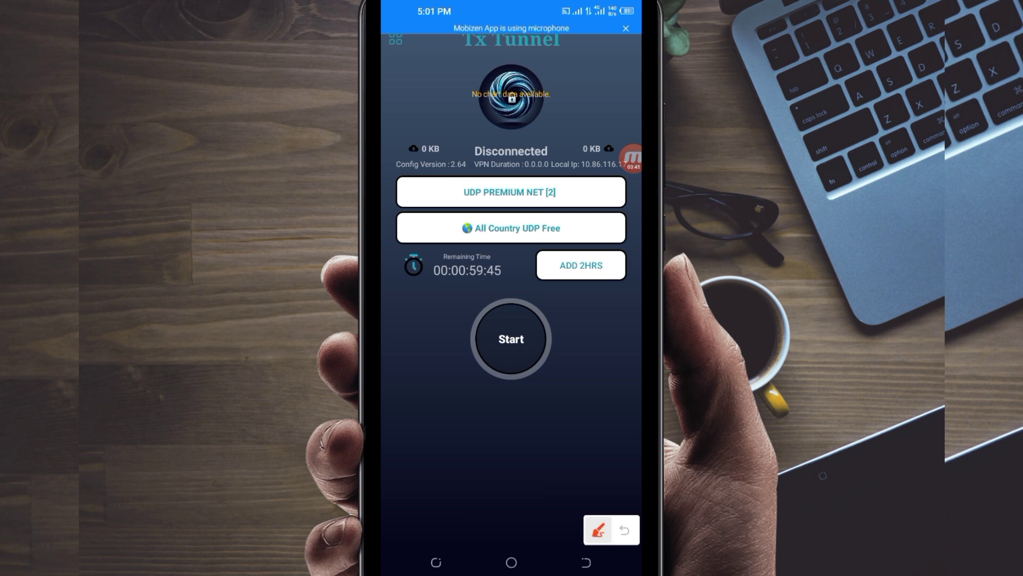
# Start the TX Tunnel VPN so its status reads Connecting.
pyautogui.moveTo(588, 235); pyautogui.dragTo(630, 230)
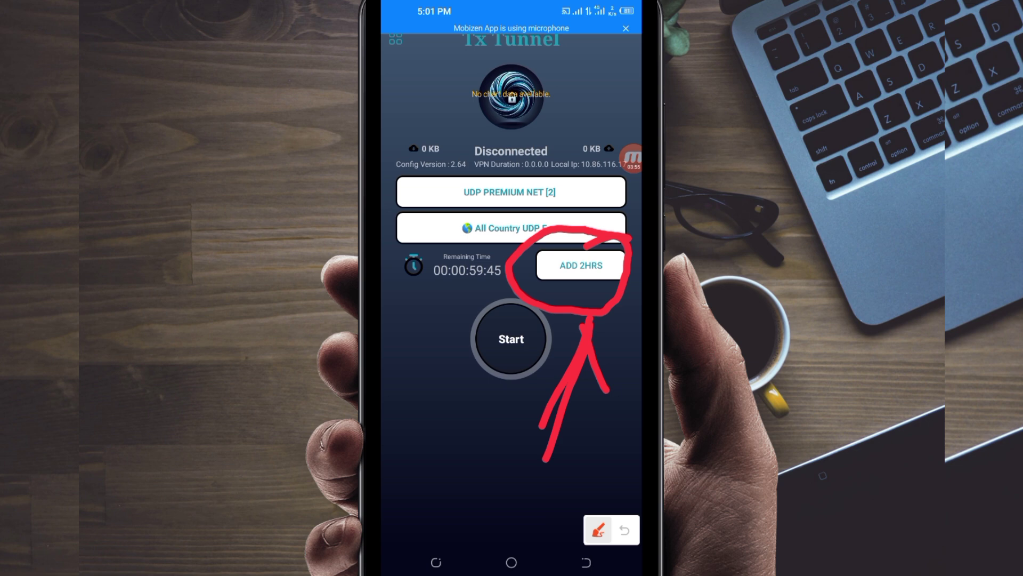
pyautogui.click(599, 529)
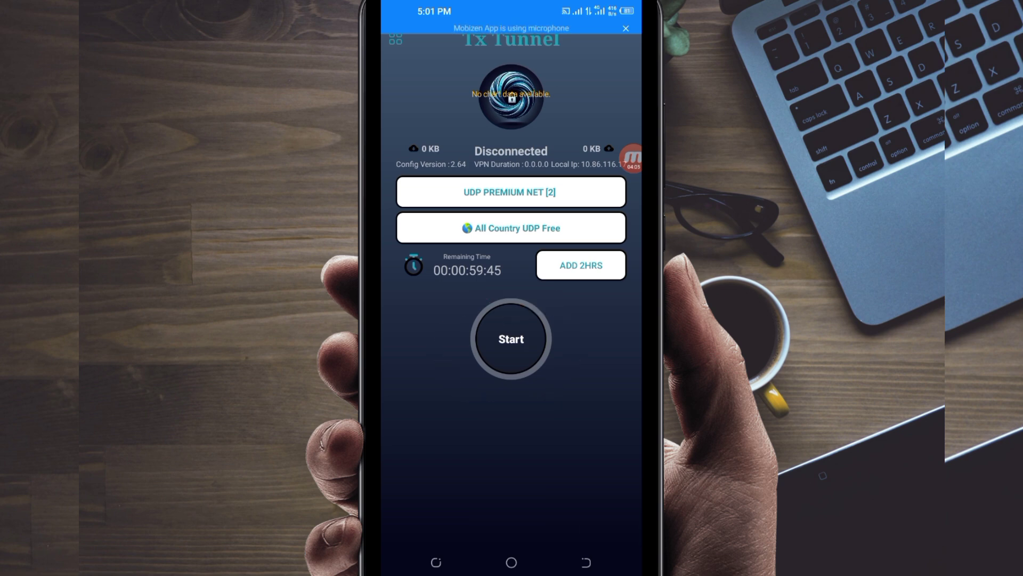
pyautogui.click(510, 338)
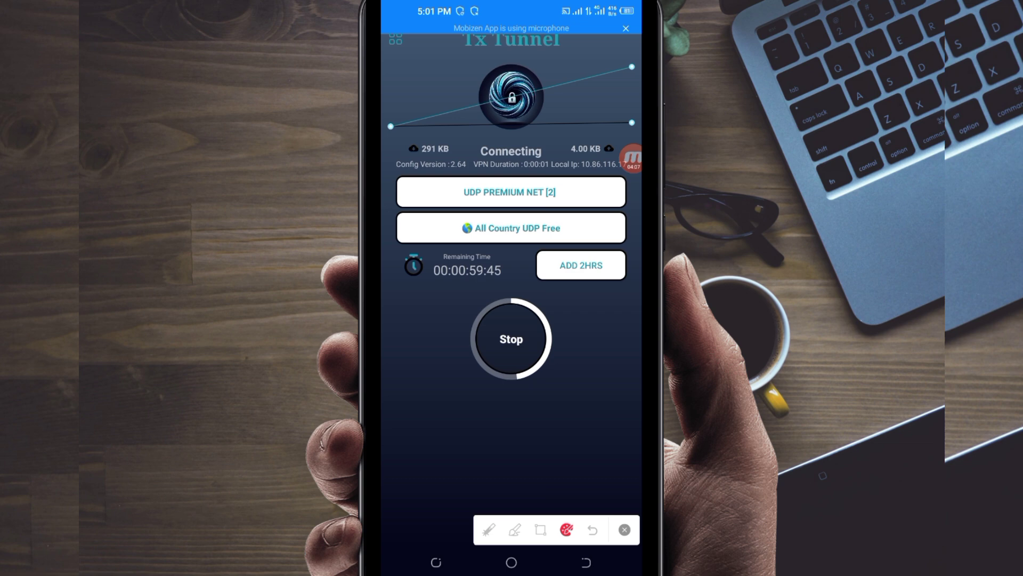